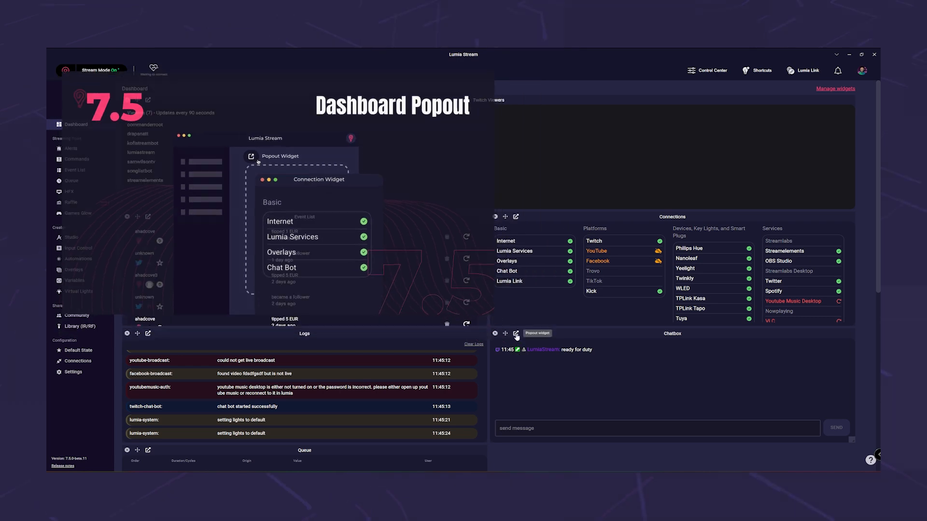
Pop the Dashboard Chatbox widget out into its own separate window.
click(515, 336)
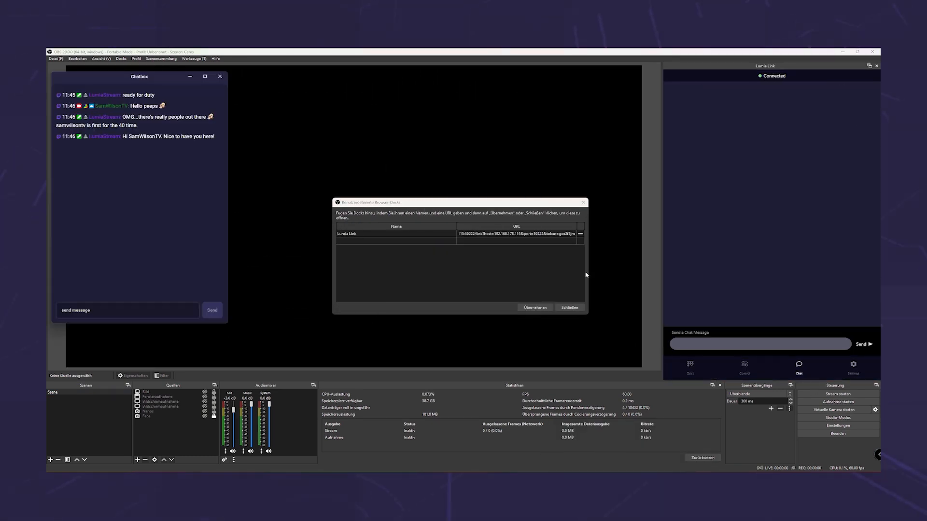
Confirm the Lumia Link custom browser dock setup in OBS.
click(568, 308)
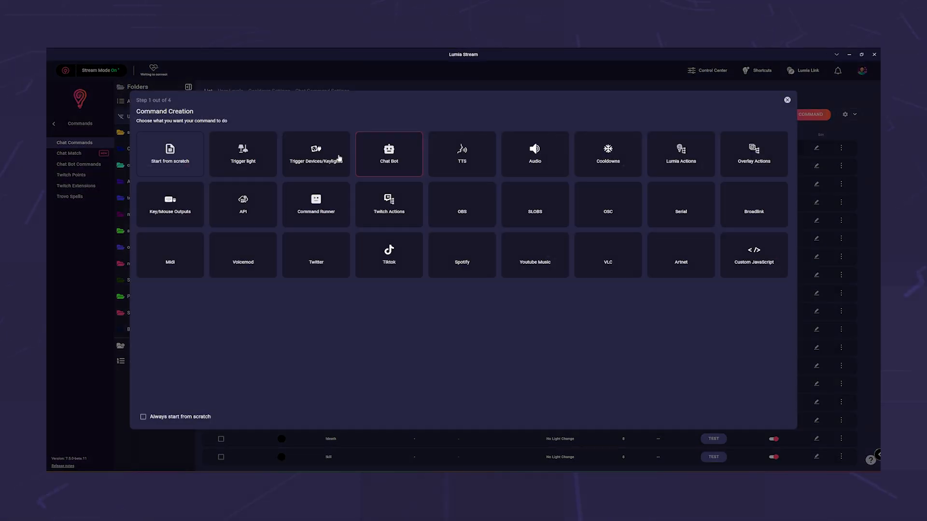
Create a Chat Bot command replying 'Next ad starts in' and step through the wizard.
click(389, 154)
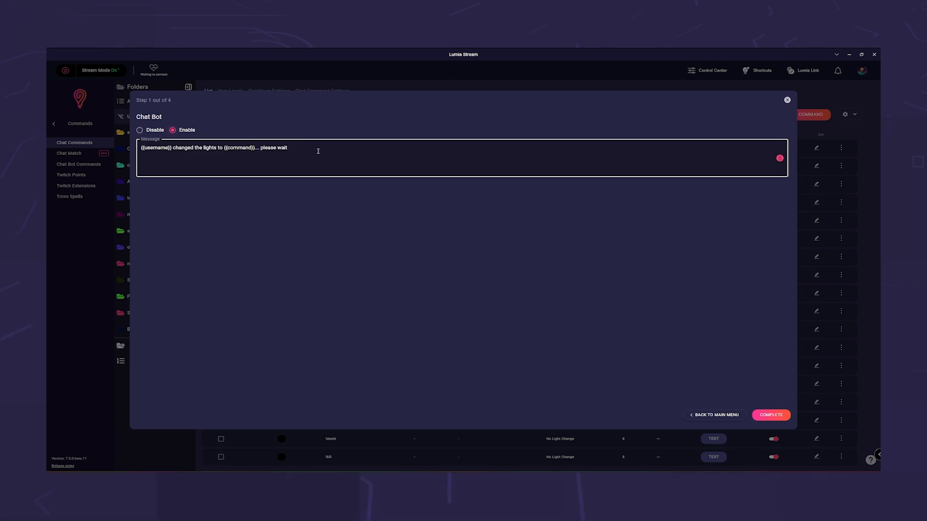
text(Next ad starts in)
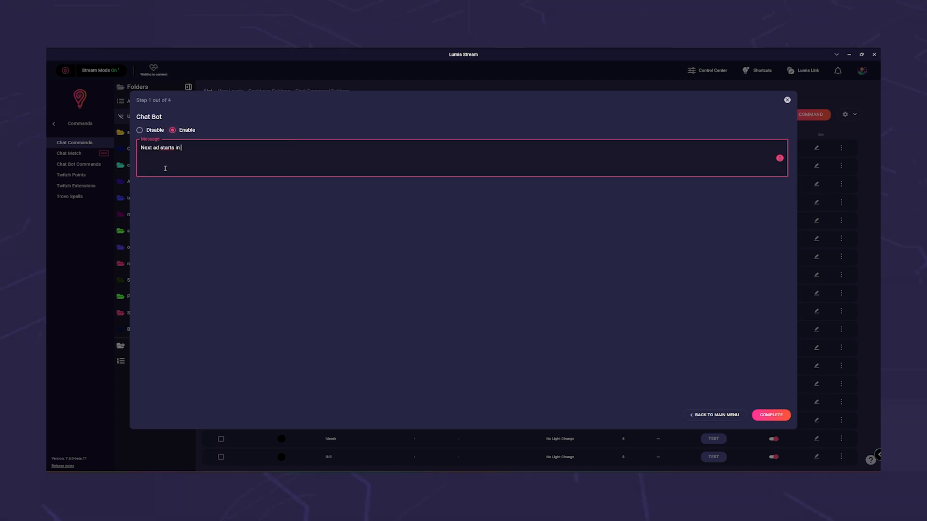
text(ad)
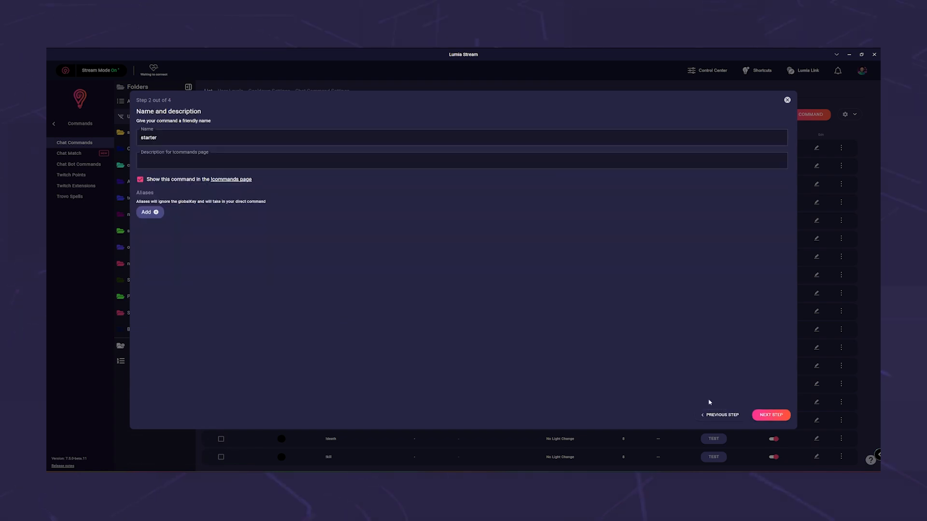
click(771, 415)
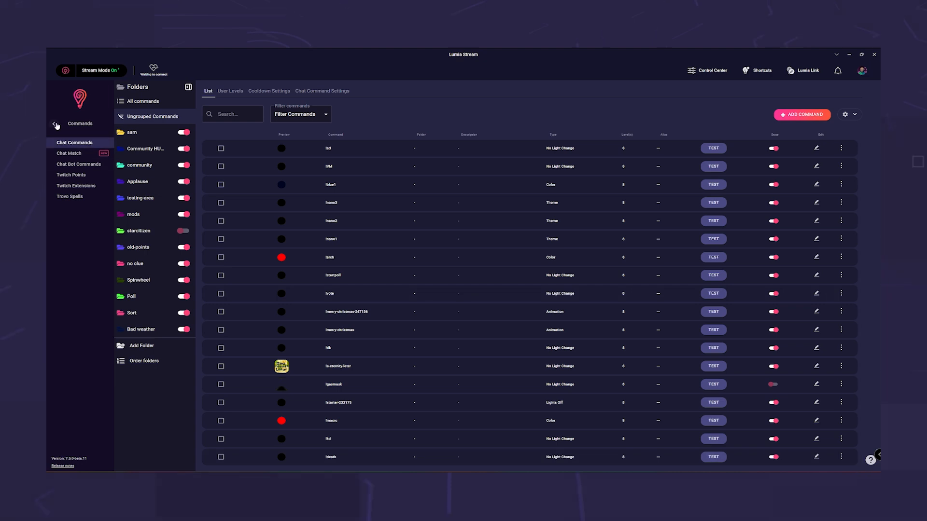
click(56, 126)
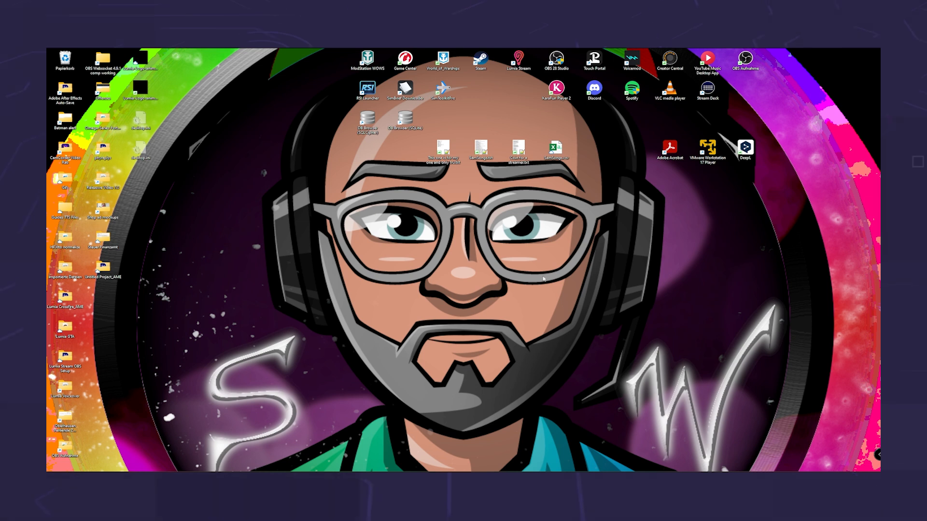
Launch Lumia Stream from its desktop shortcut.
click(518, 61)
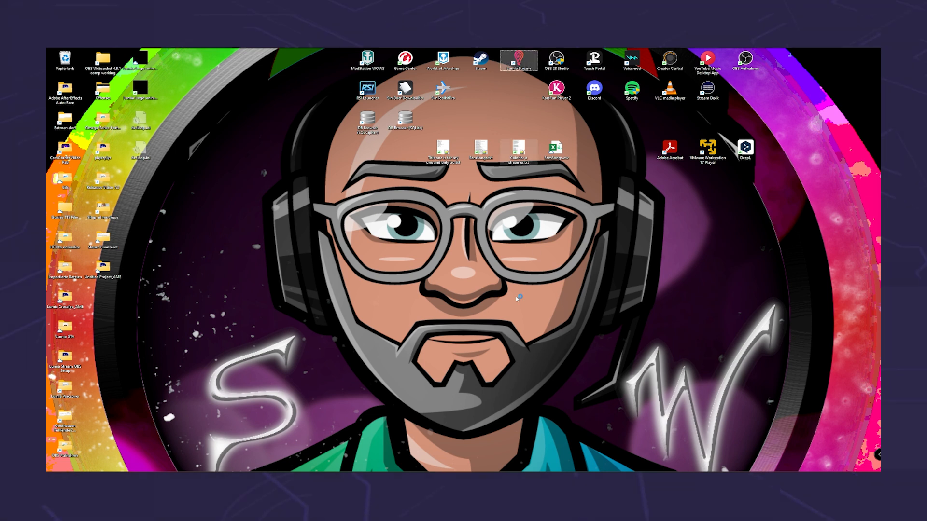
double_click(518, 60)
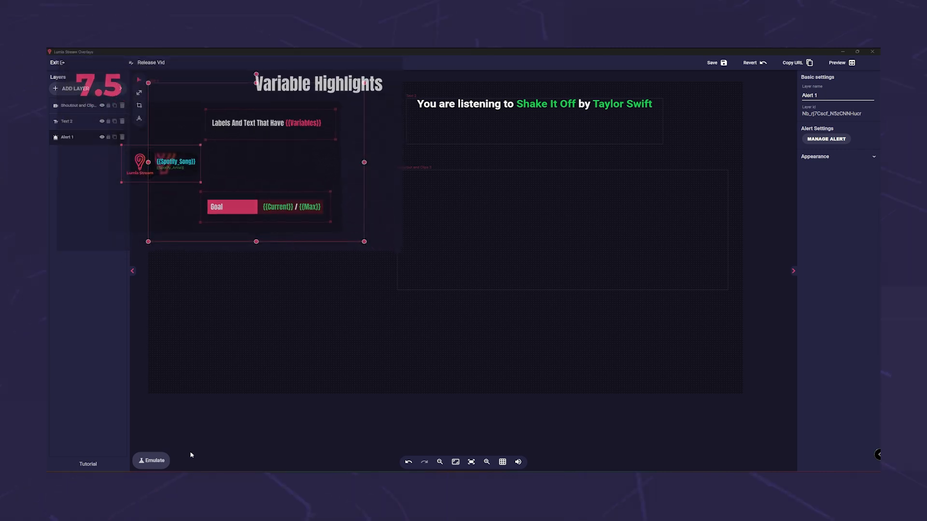
Emulate a follower and a Twitch shoutout alert, then open Alert 1's settings.
click(151, 461)
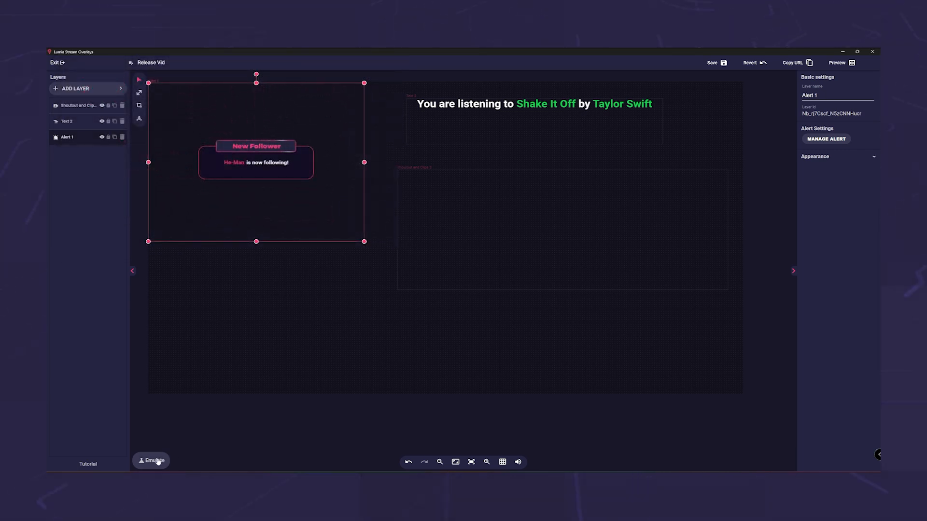
click(151, 461)
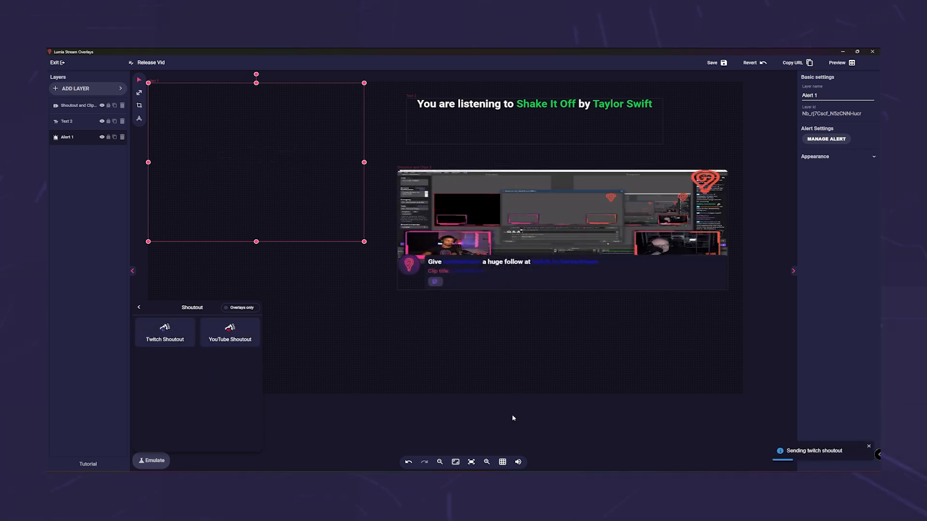
click(66, 121)
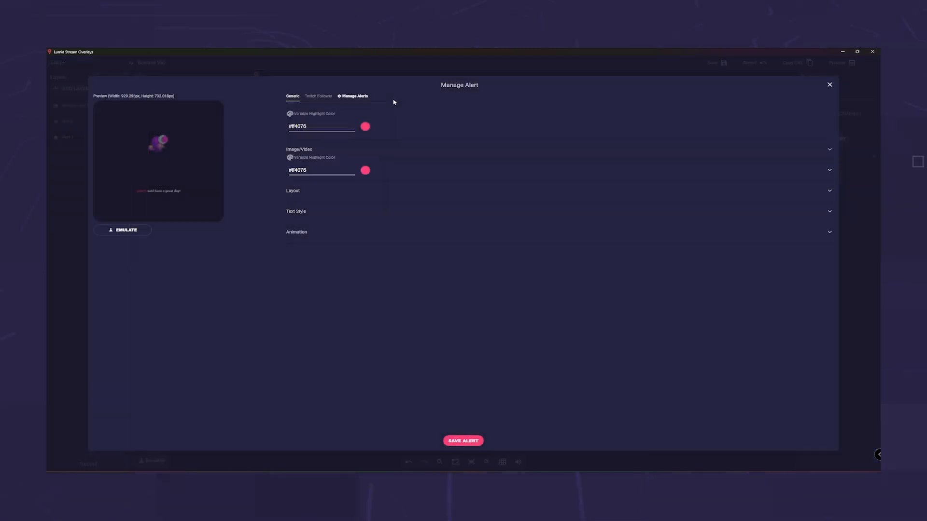
Close Manage Alert and bring up the overlay with the Event Rotator layer.
click(318, 96)
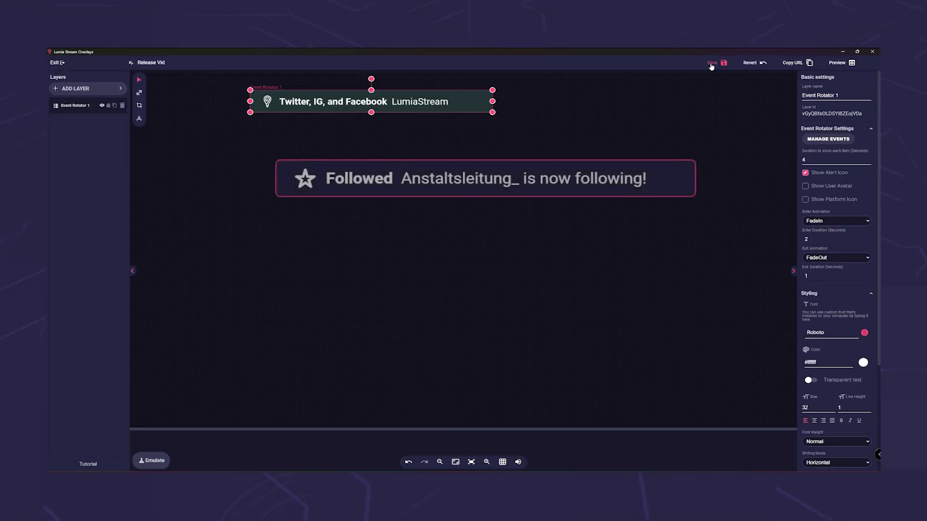
Save the Event Rotator overlay from the editor toolbar.
click(712, 63)
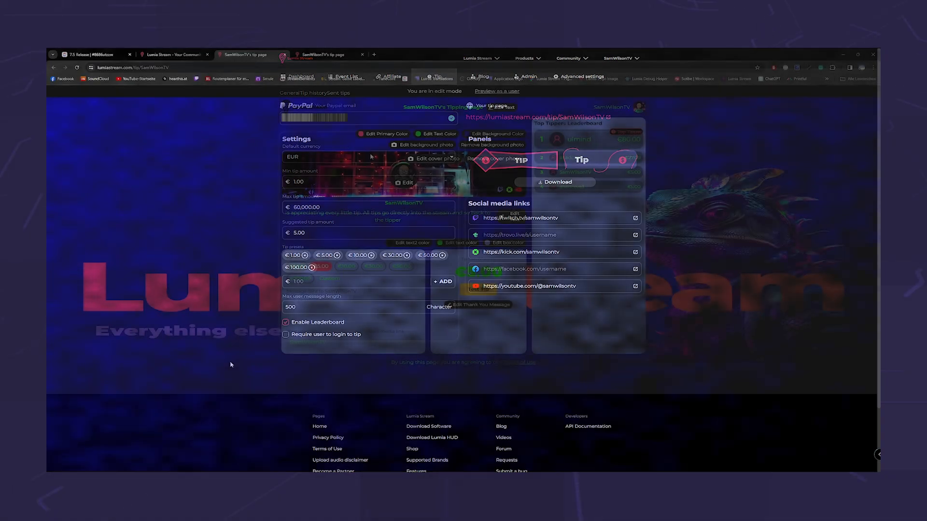
Toggle full-screen view while reviewing the tip page editor.
key(F11)
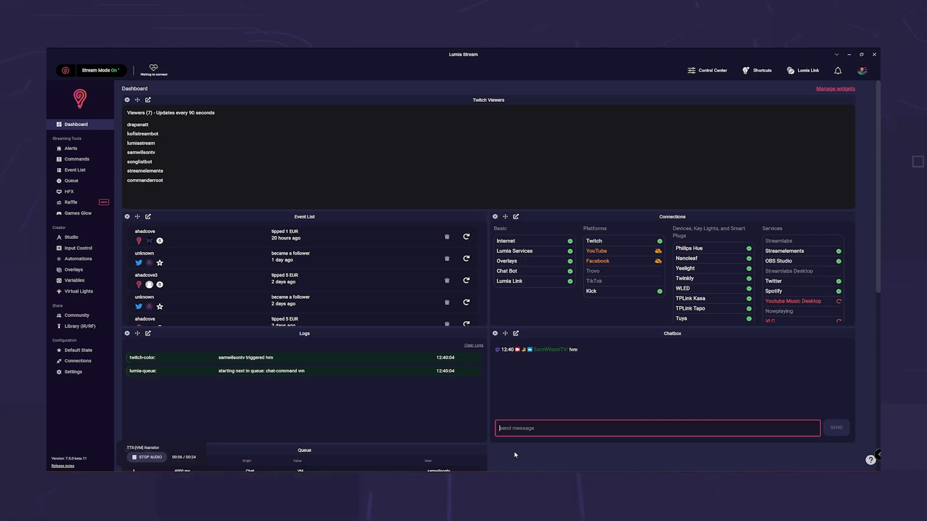
click(76, 159)
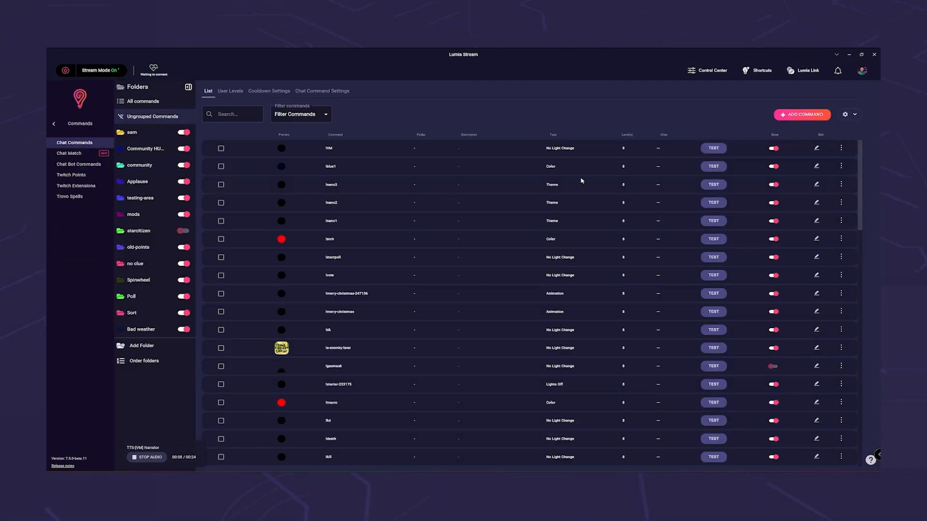
click(802, 114)
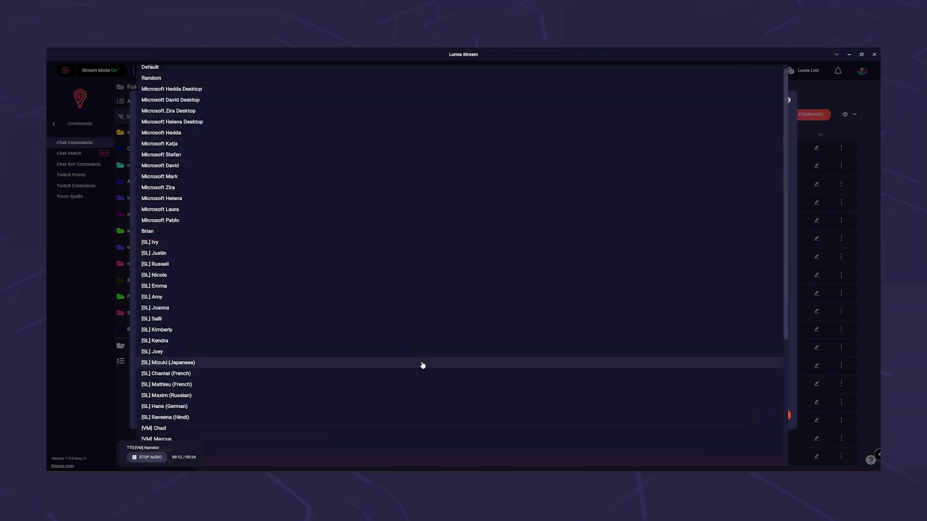
scroll(down, 3)
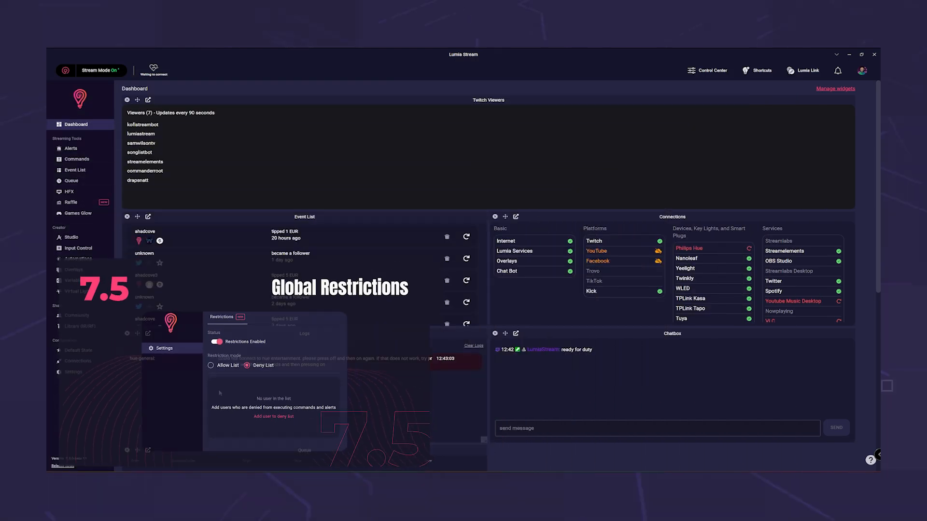
click(73, 372)
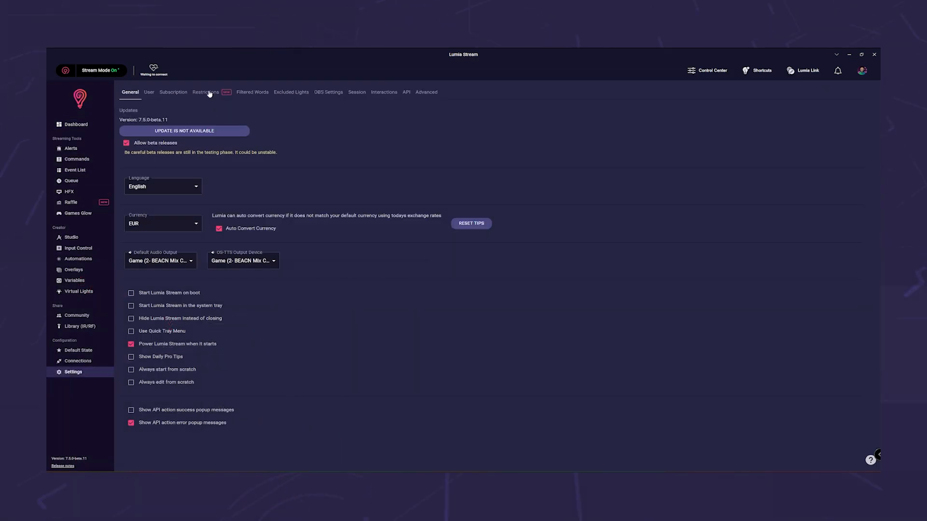
click(205, 92)
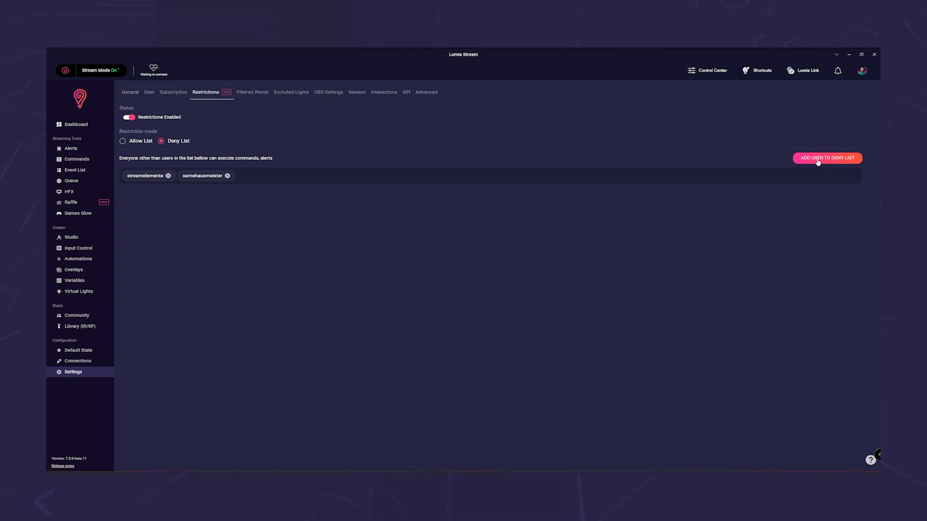
click(827, 158)
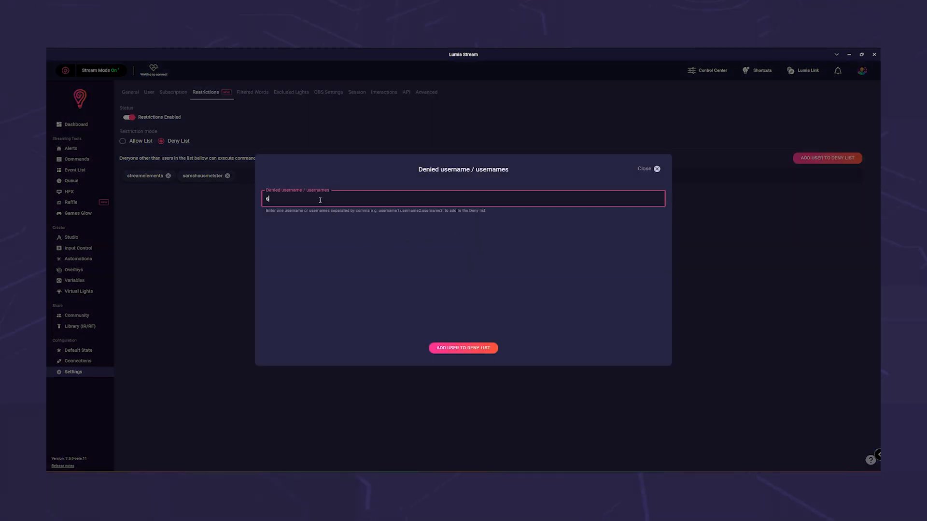
text(samwilsontv)
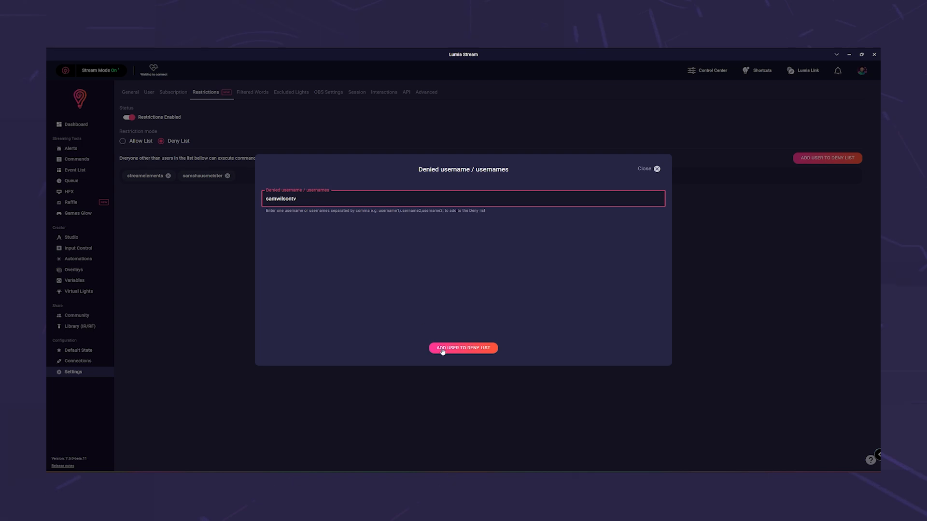
click(463, 348)
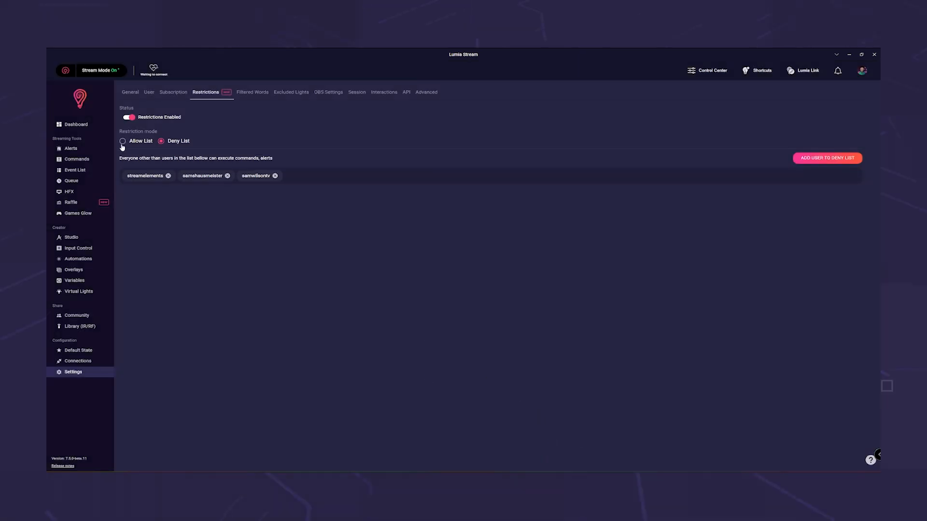
Send '!discord' from the Dashboard chatbox.
click(75, 124)
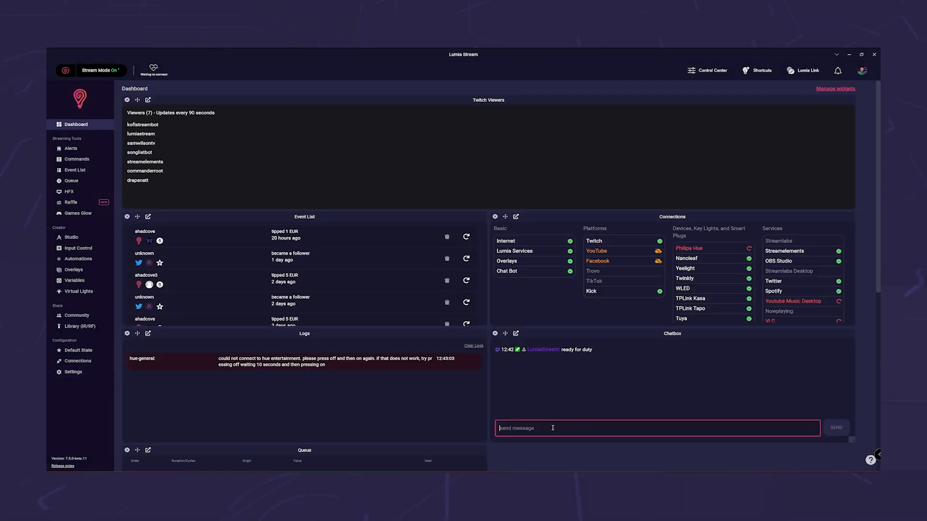
text(!discord)
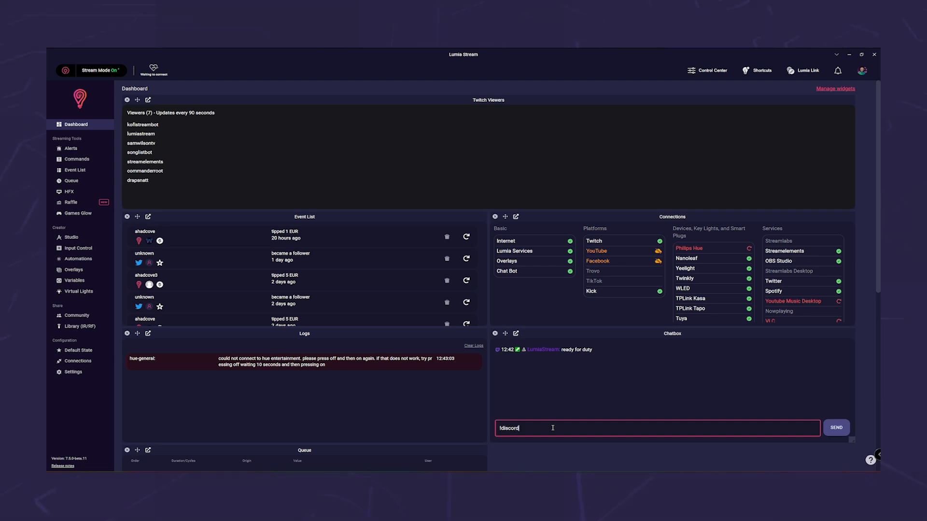
click(835, 427)
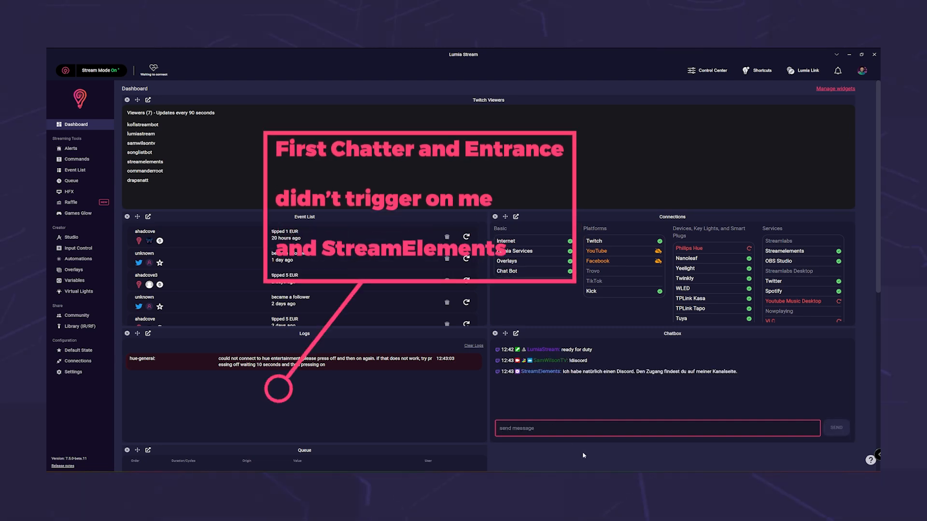